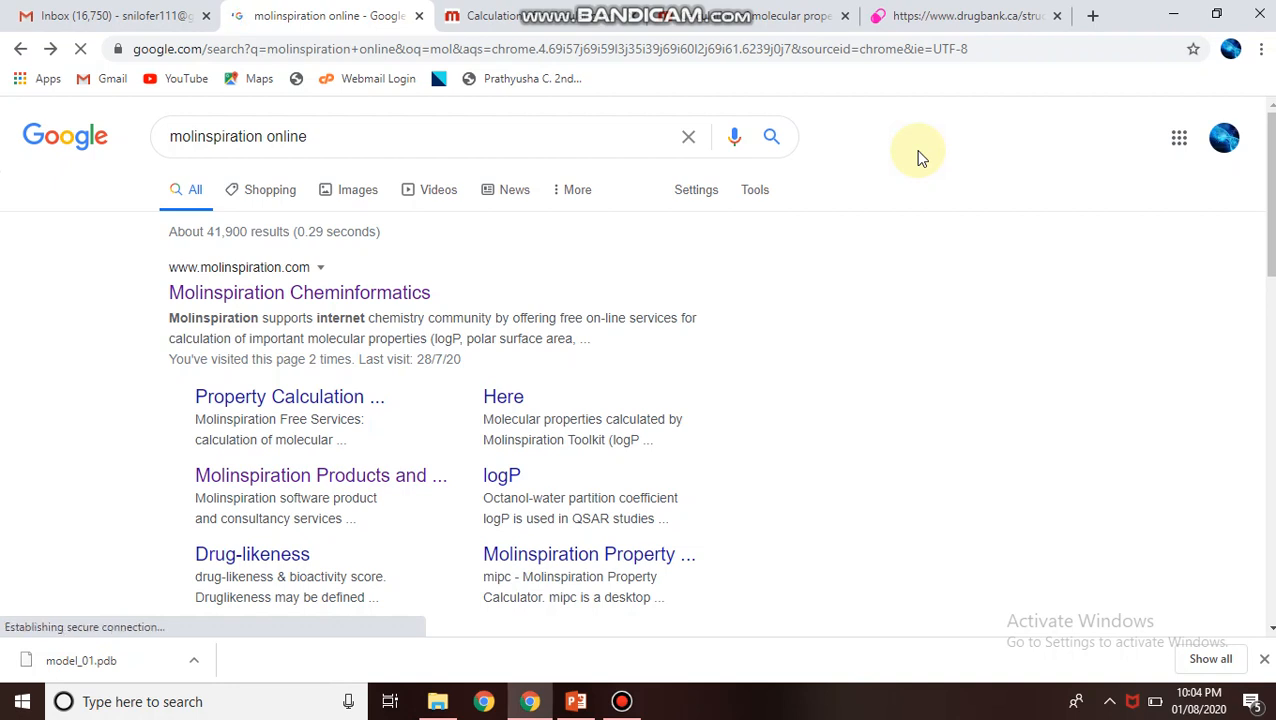
mouse_move(956, 232)
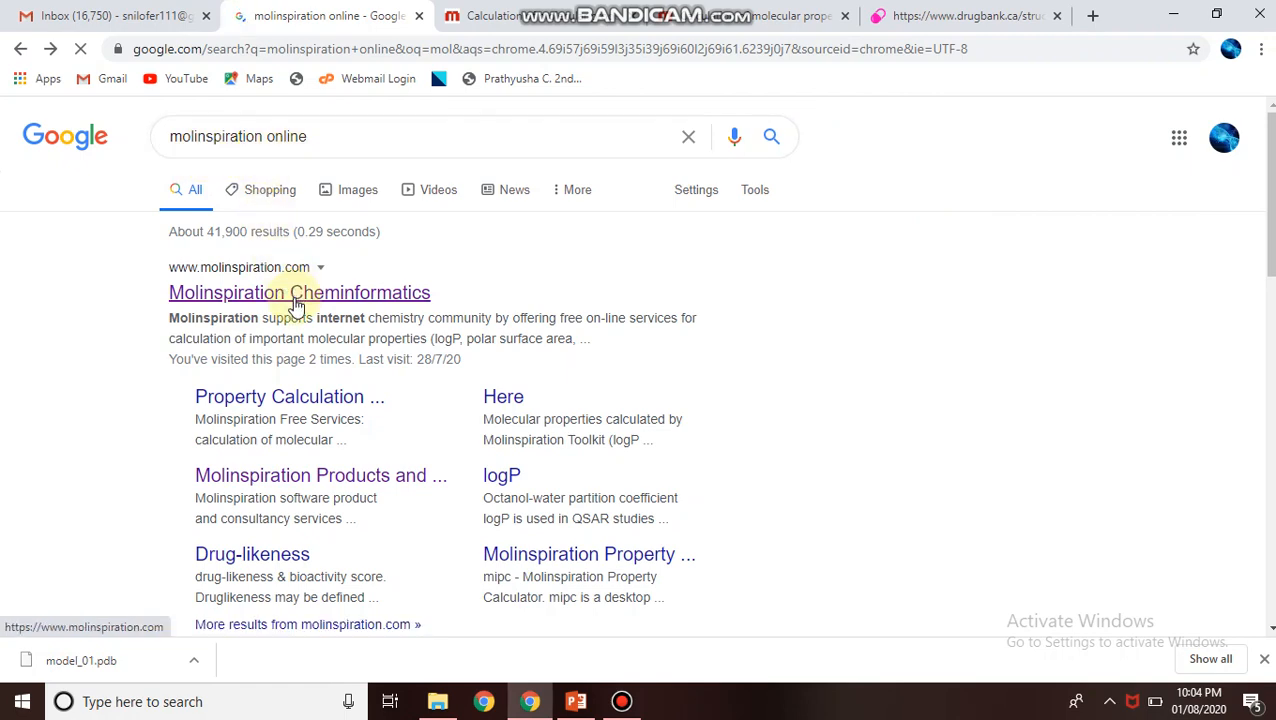
Go to the Molinspiration Cheminformatics home page from the Google results.
left_click(300, 292)
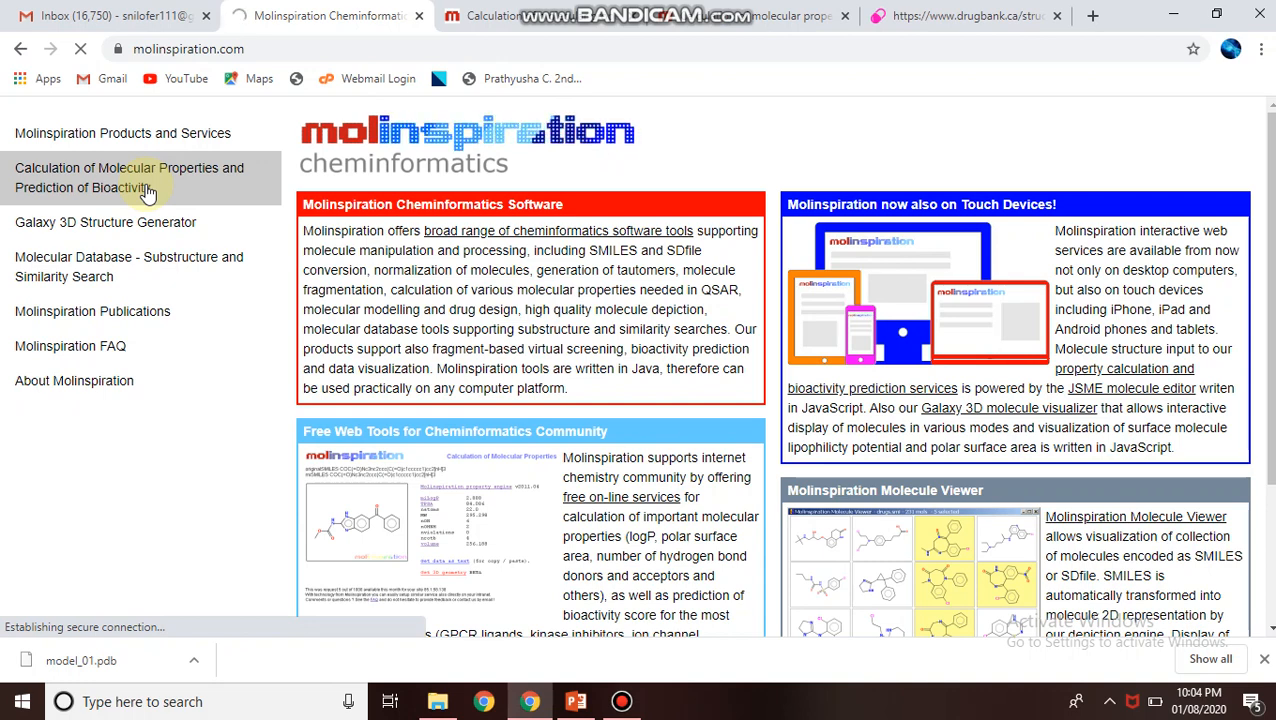
Go to the Calculation of Molecular Properties and Bioactivity Score page.
left_click(146, 176)
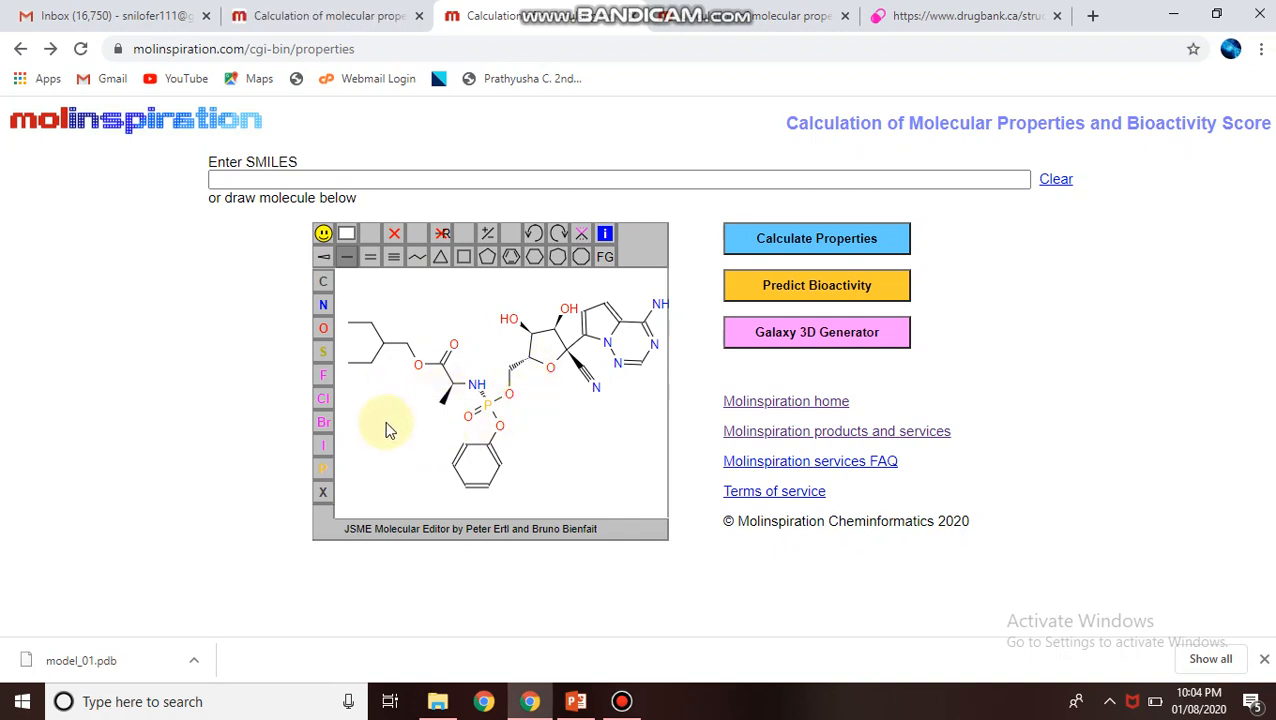
mouse_move(388, 410)
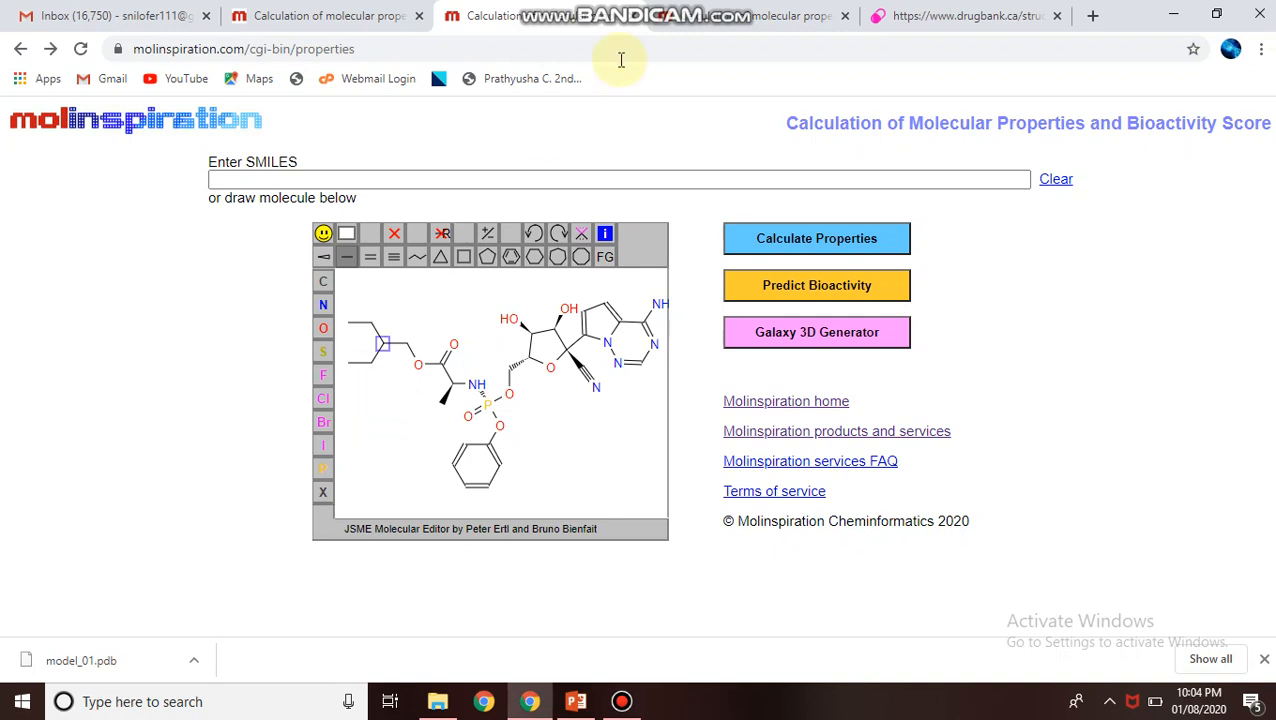
Enter the remdesivir SMILES string and submit it with Calculate Properties.
left_click(960, 16)
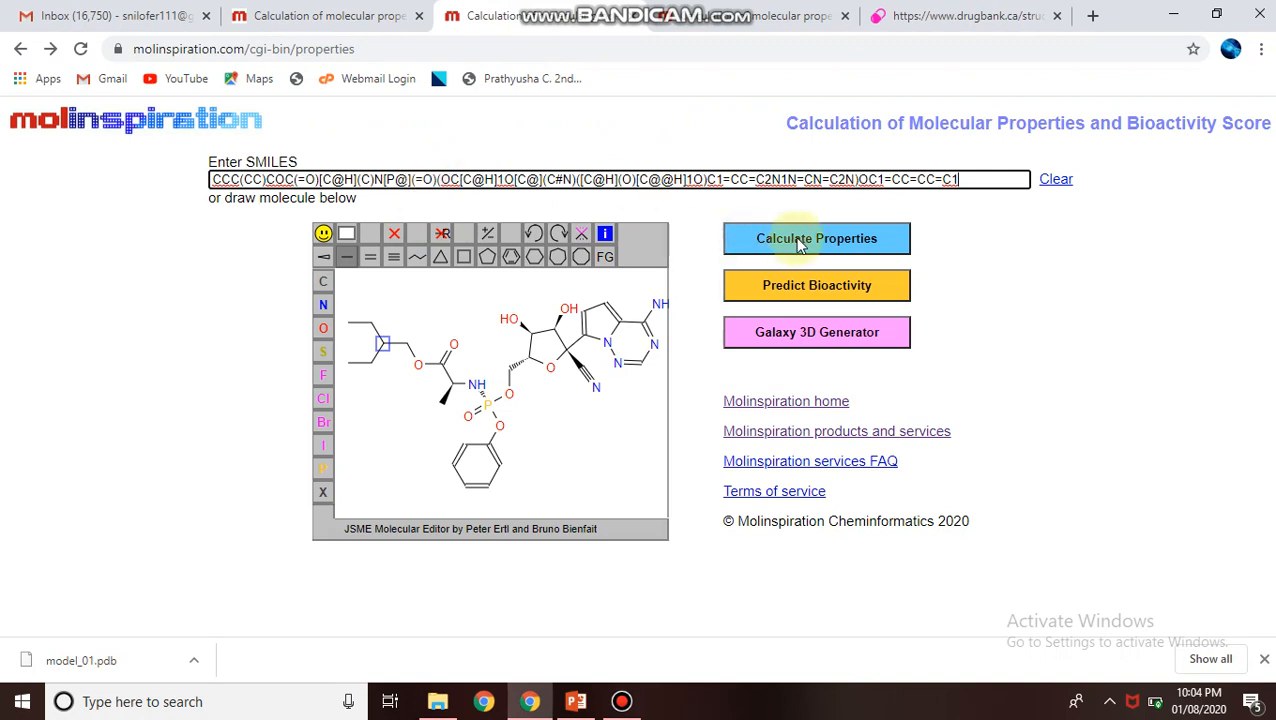
left_click(816, 238)
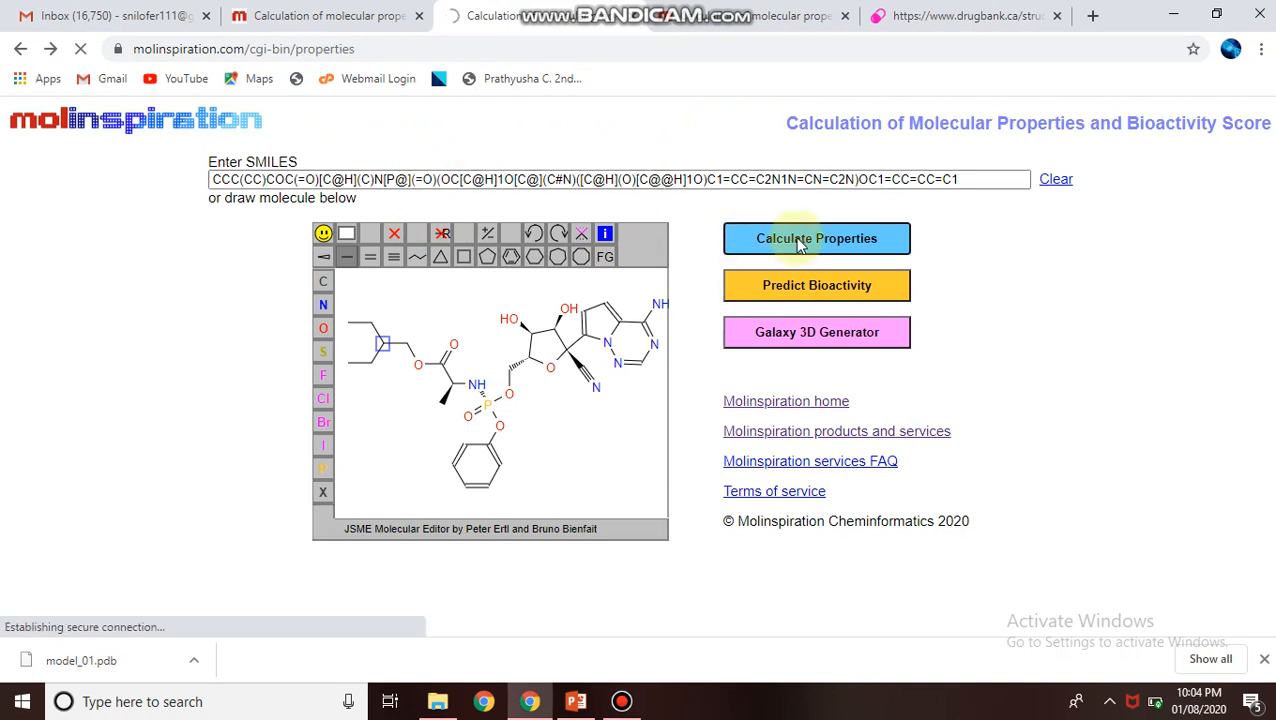
left_click(816, 238)
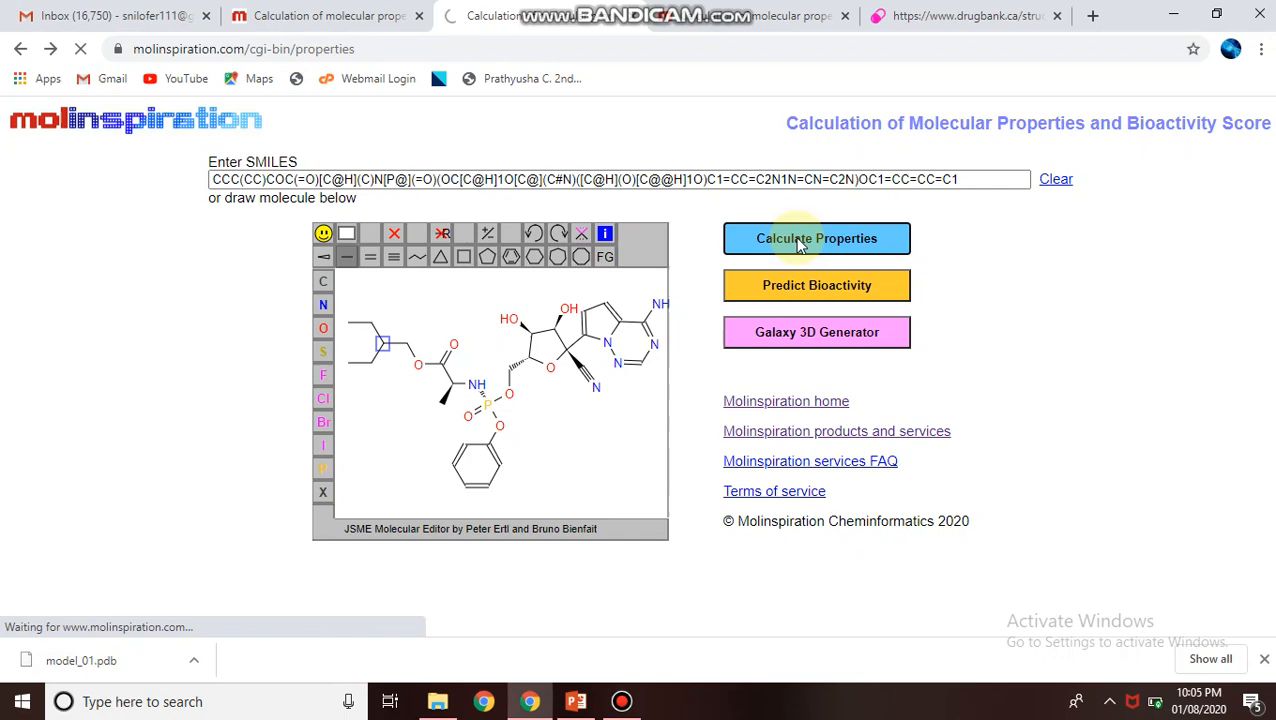
left_click(816, 238)
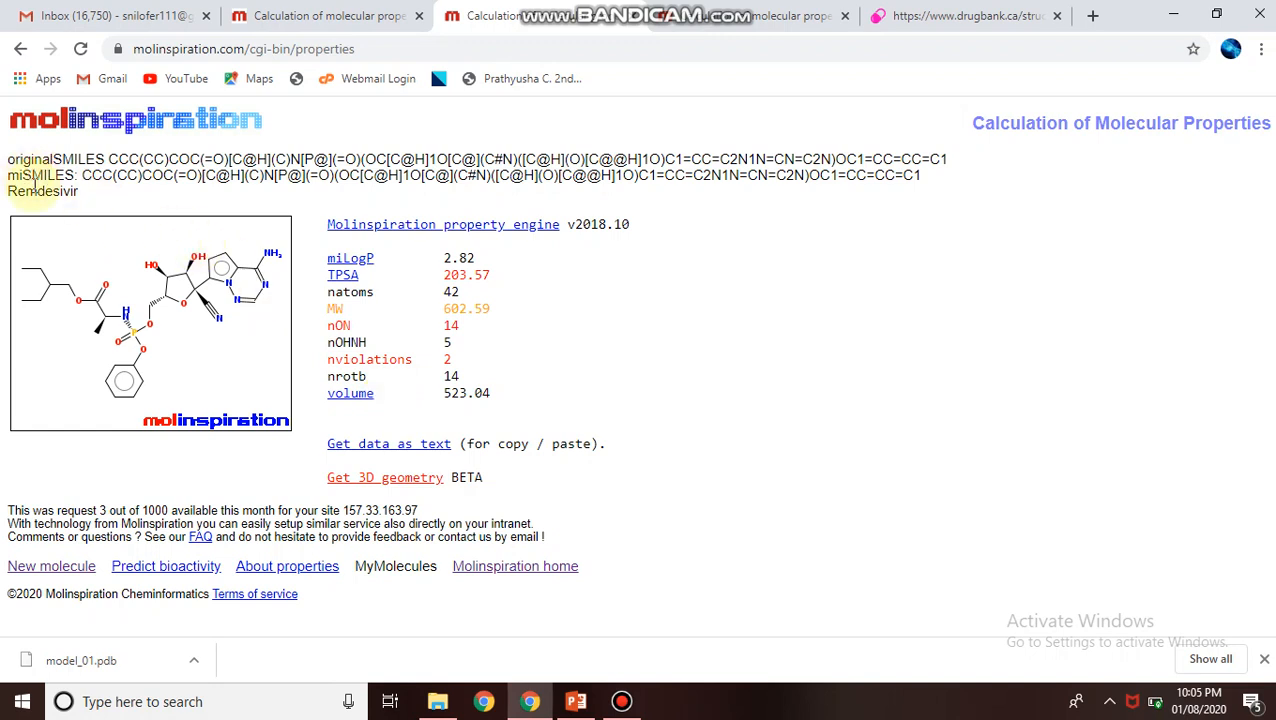
double_click(42, 192)
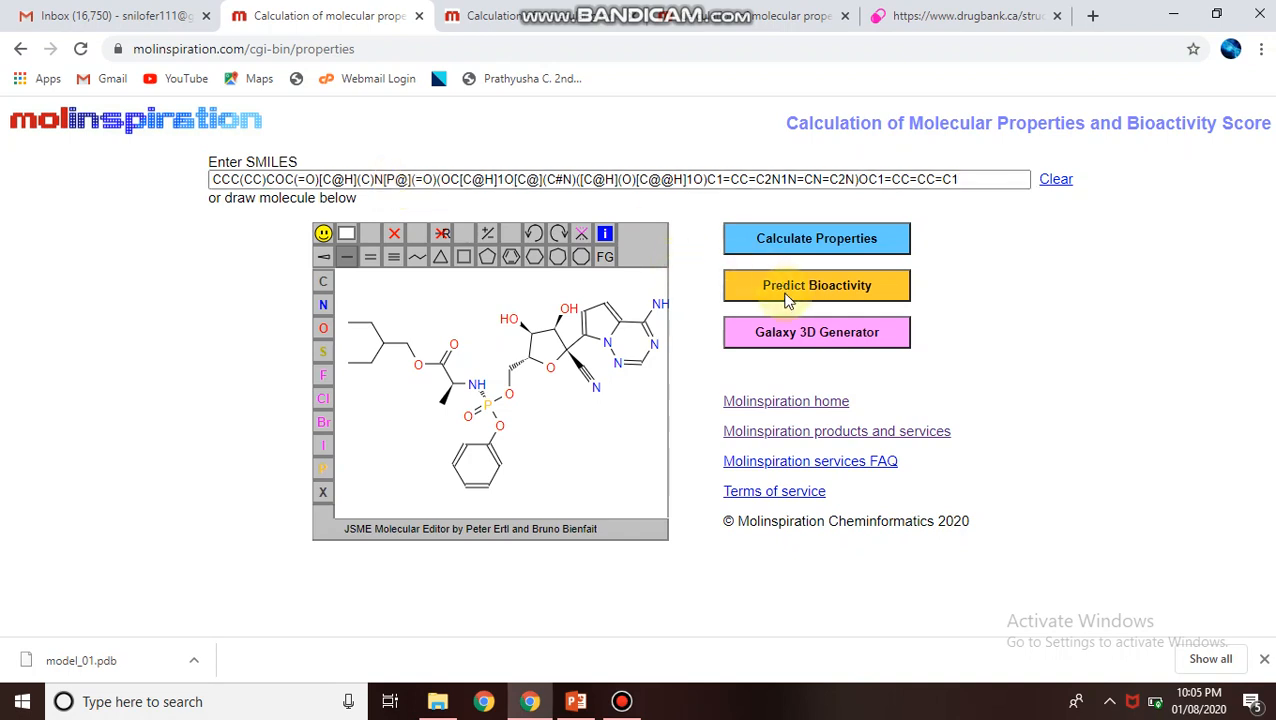
Run Predict Bioactivity to get scores (GPCR ligand 0.27, protease inhibitor 0.49, enzyme inhibitor 0.38).
left_click(816, 284)
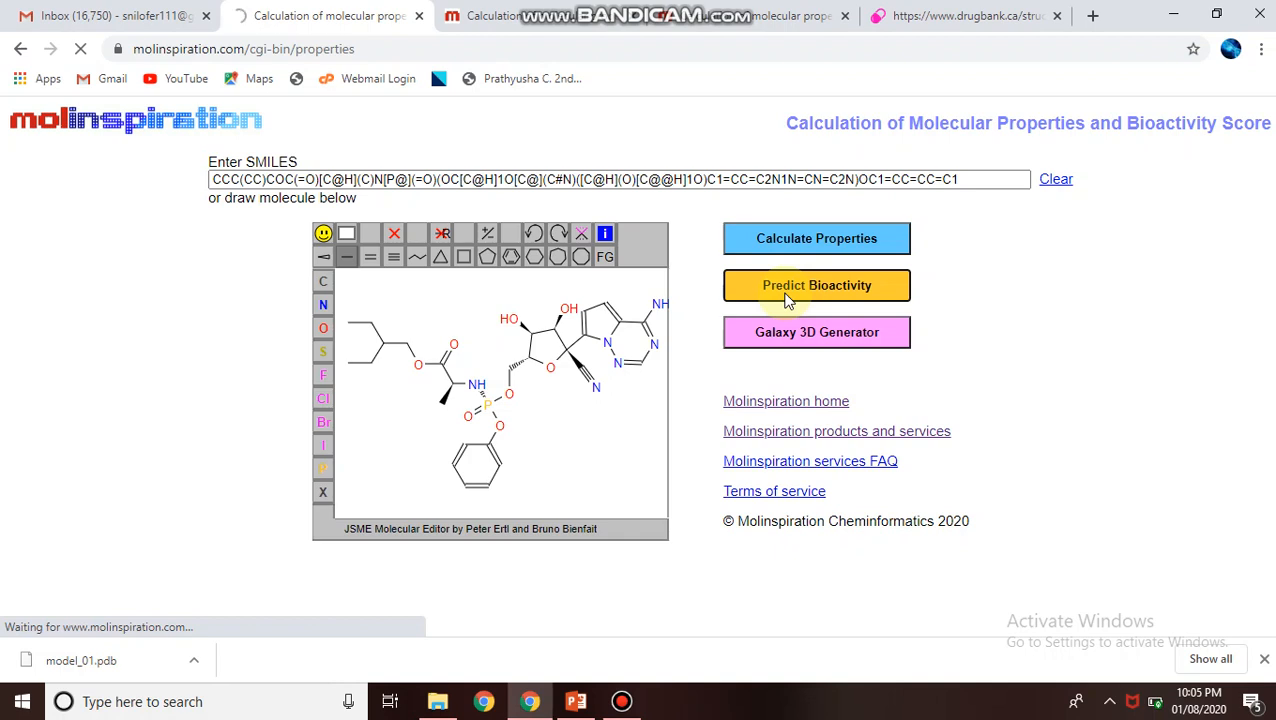
left_click(816, 284)
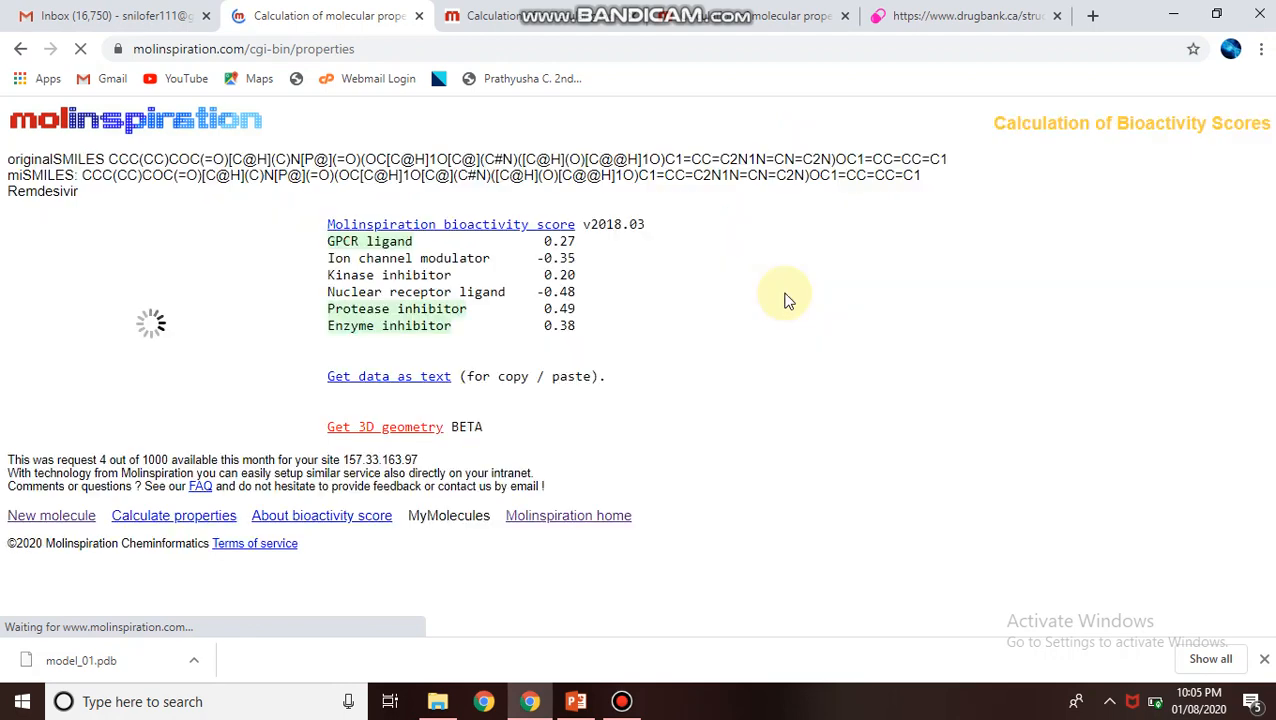